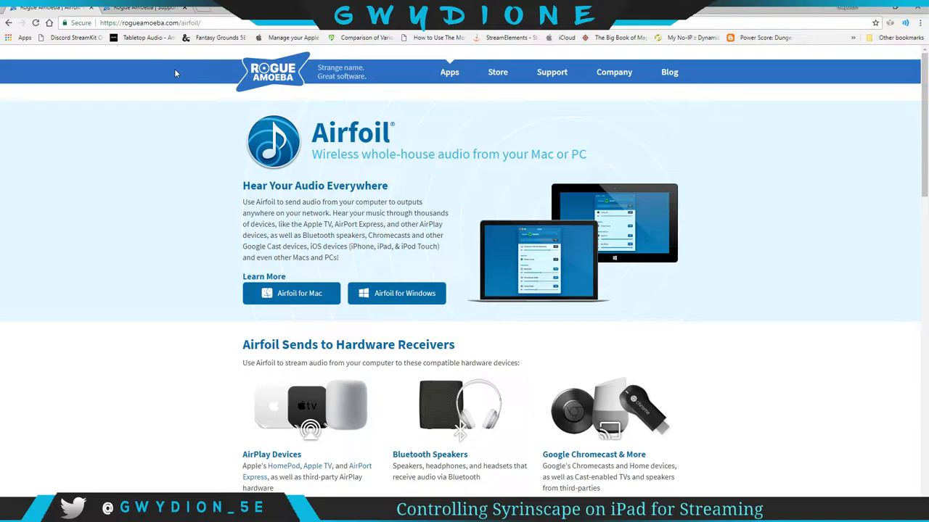
mouse_move(397, 293)
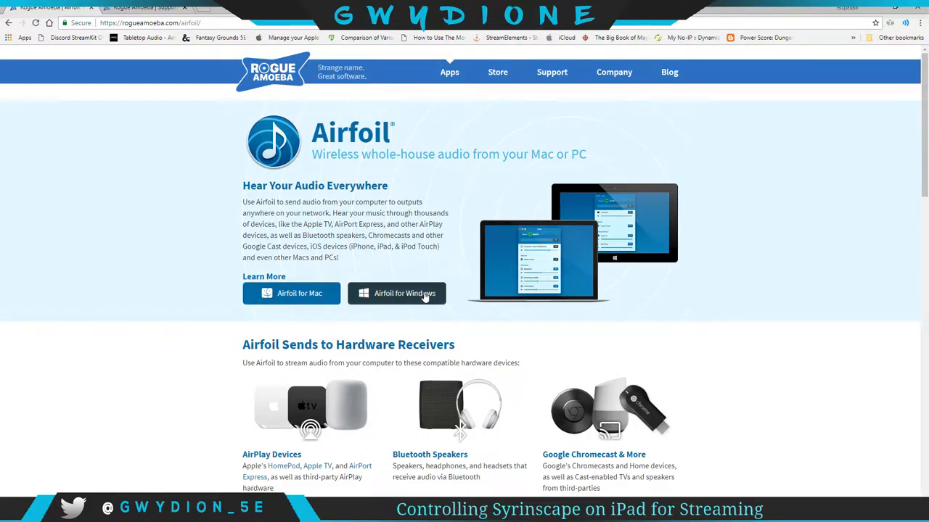
mouse_move(396, 293)
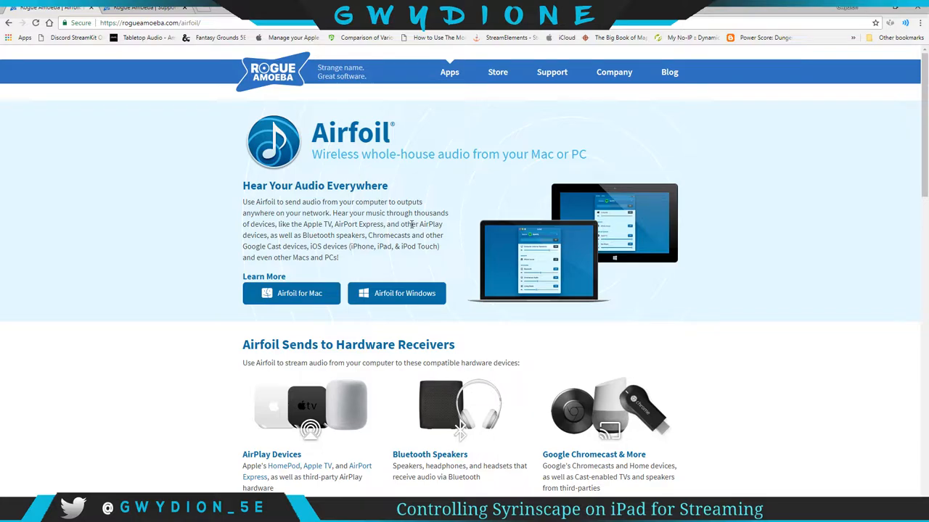
mouse_move(382, 201)
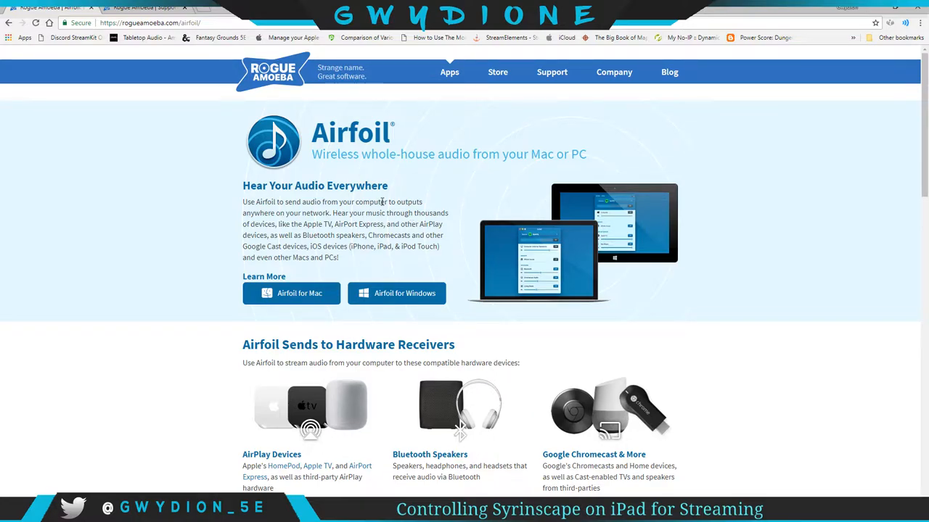
Scroll the Airfoil page to the 'Receive Airfoil Audio With These Software Receivers' section
scroll(down, 3)
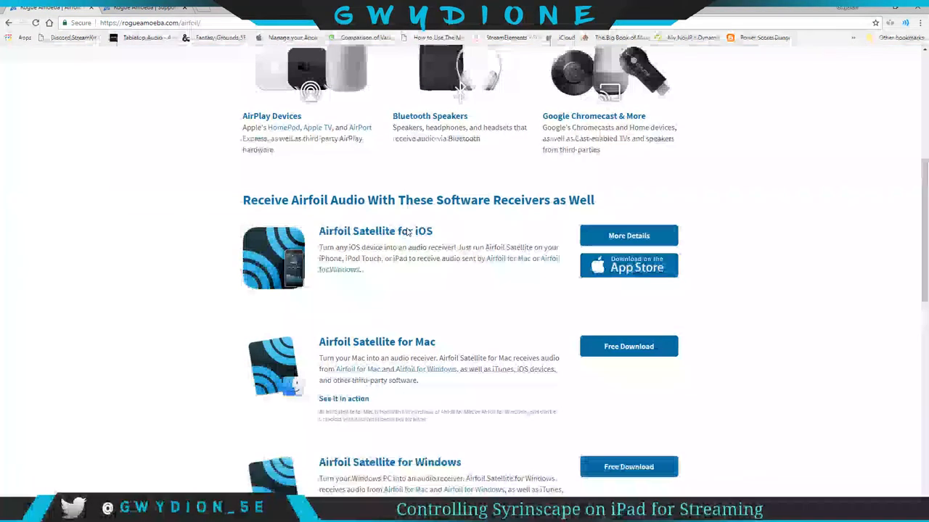
scroll(down, 3)
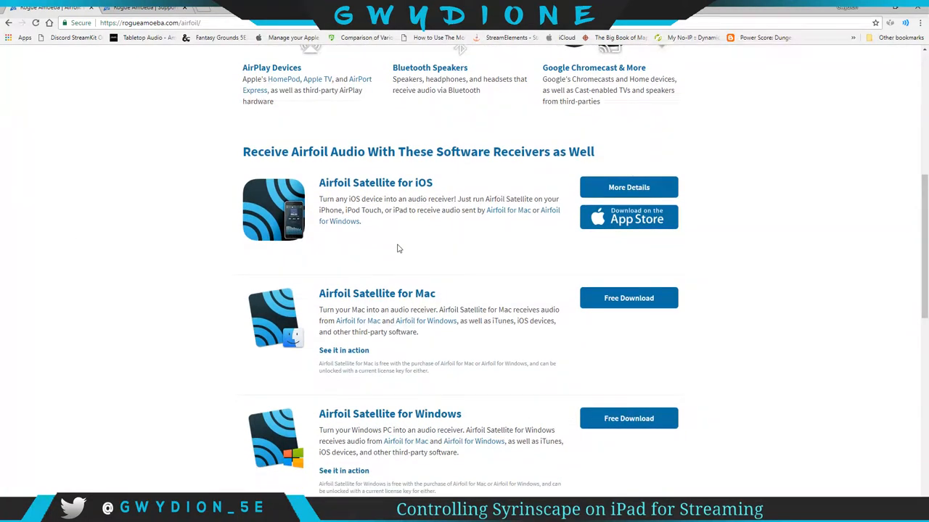
scroll(up, 3)
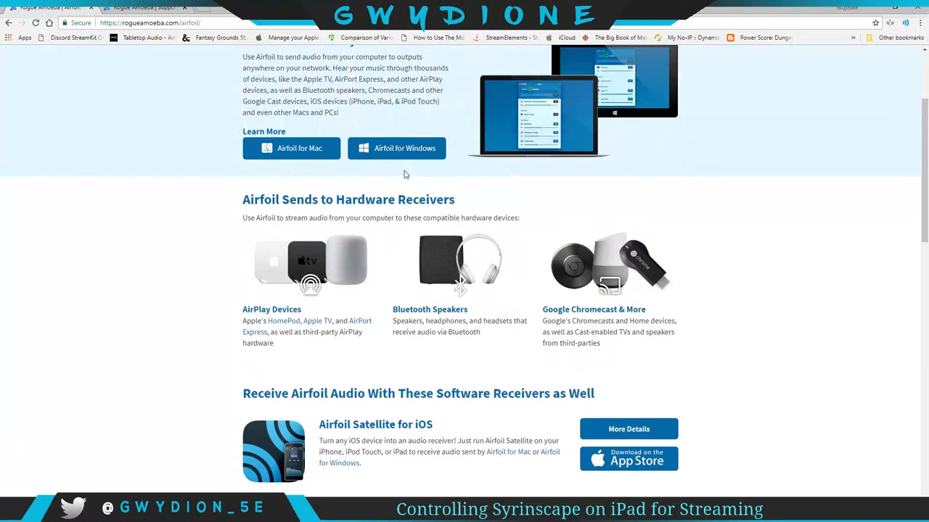
scroll(down, 3)
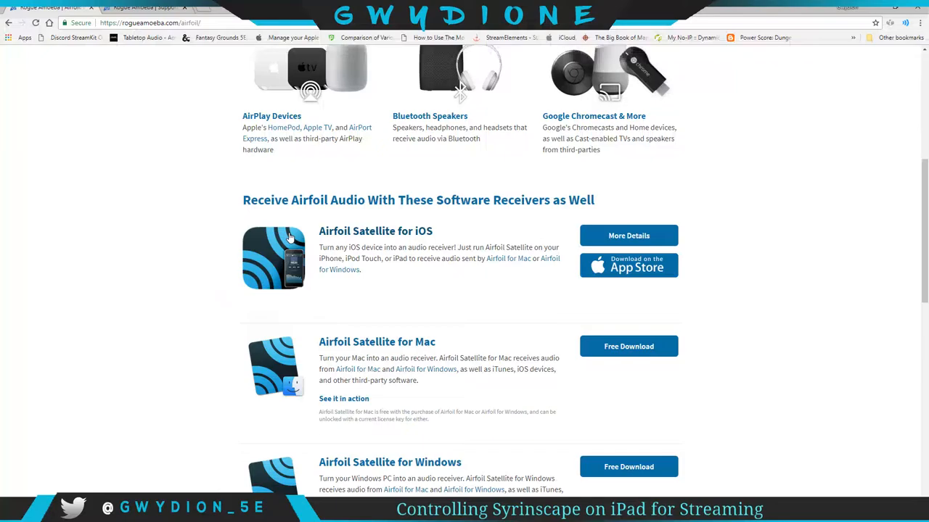
mouse_move(456, 232)
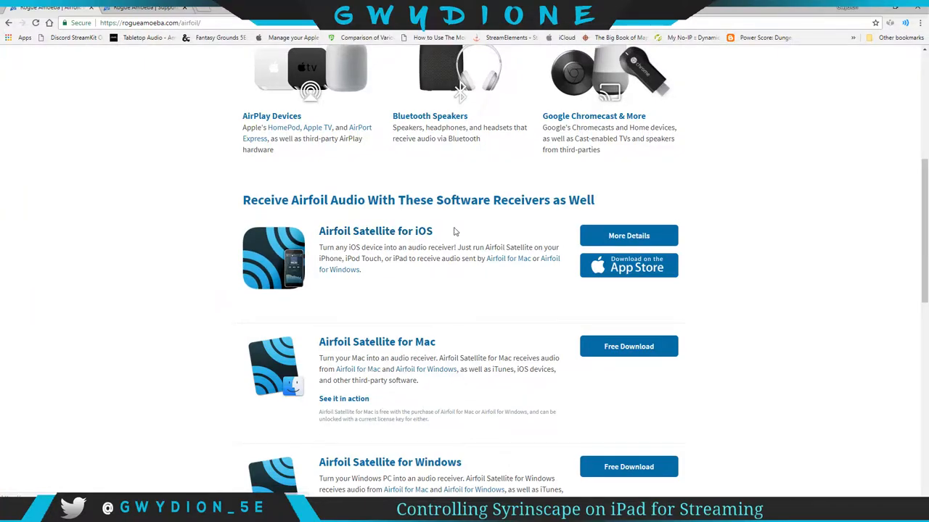
scroll(down, 3)
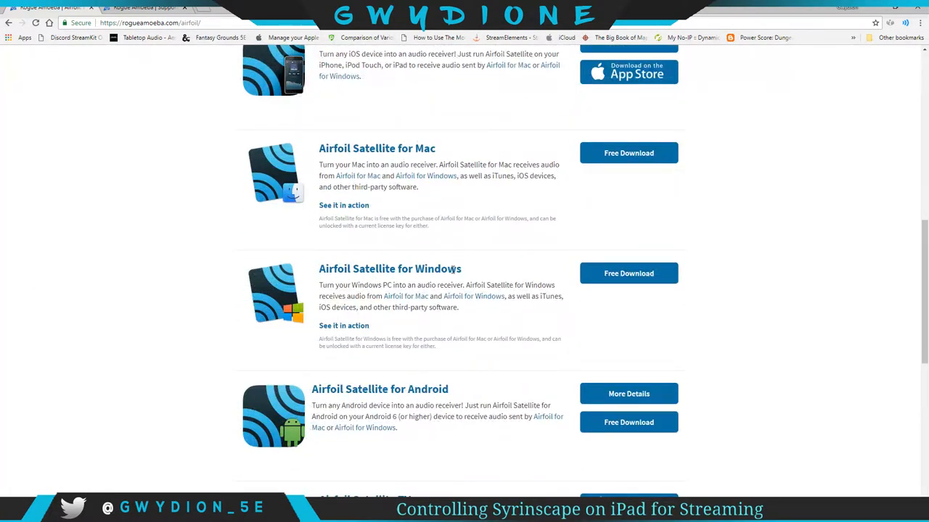
scroll(up, 3)
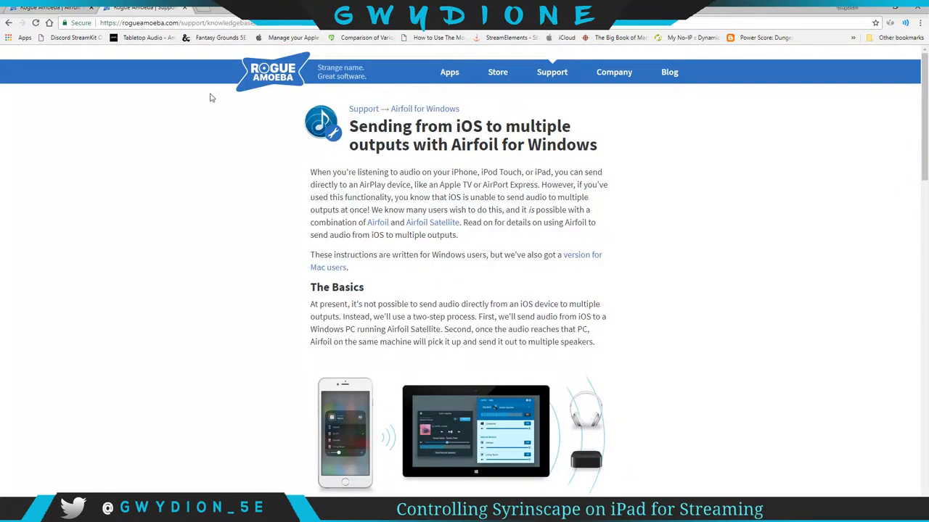
mouse_move(423, 356)
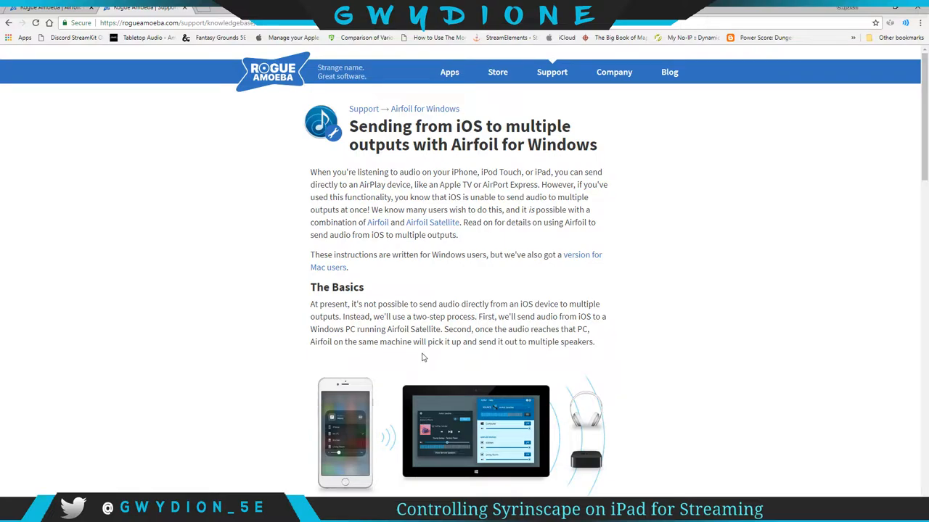
mouse_move(428, 250)
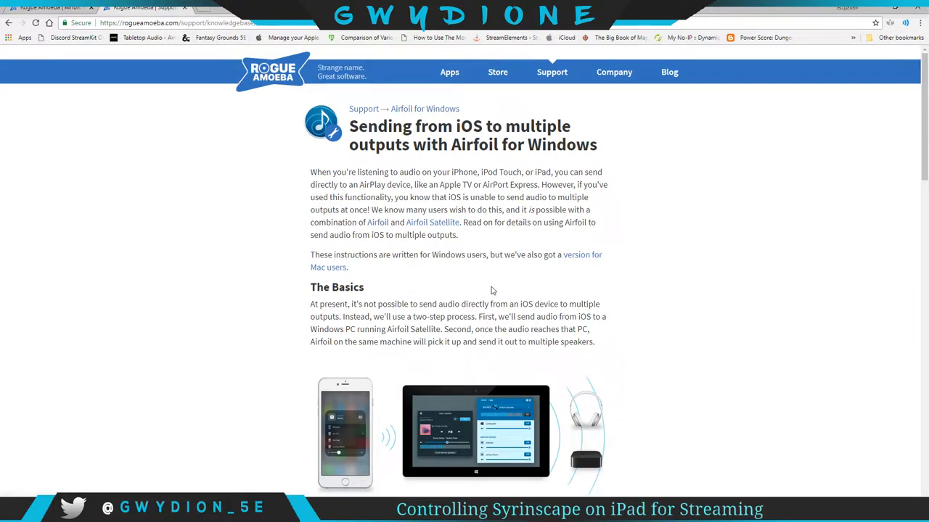
Scroll the Rogue Amoeba article past The Basics to the Walkthrough section
scroll(down, 3)
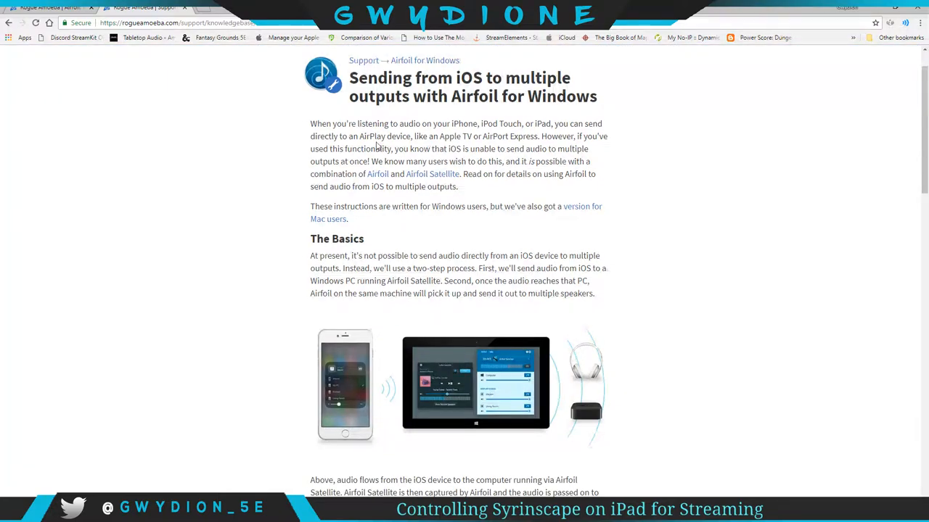
scroll(down, 3)
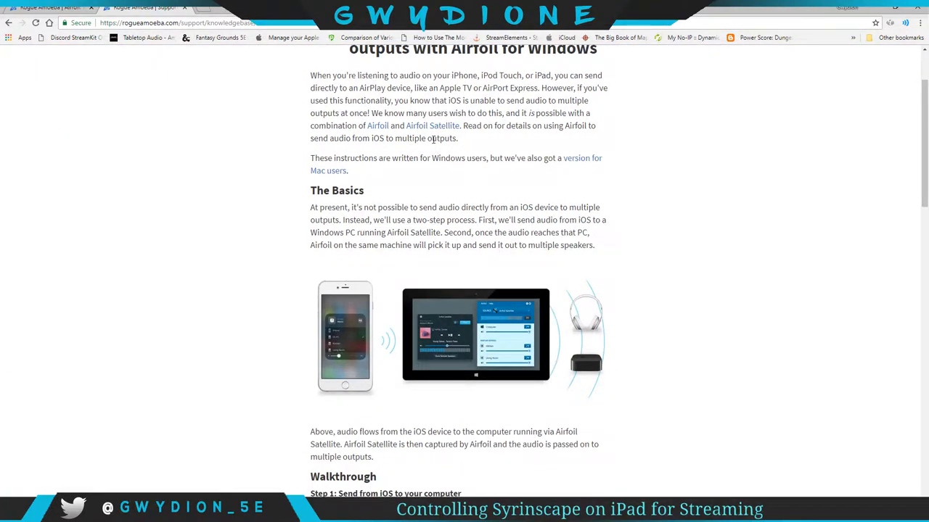
scroll(down, 3)
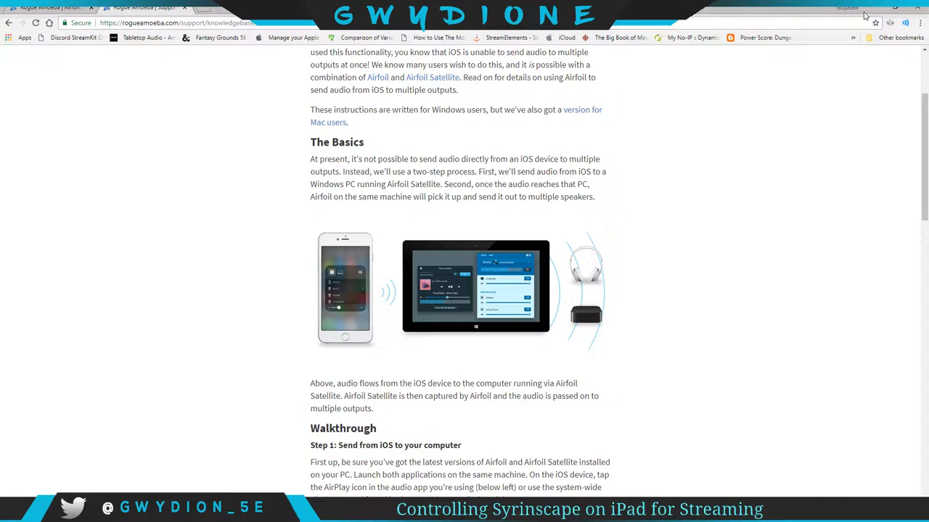
scroll(down, 3)
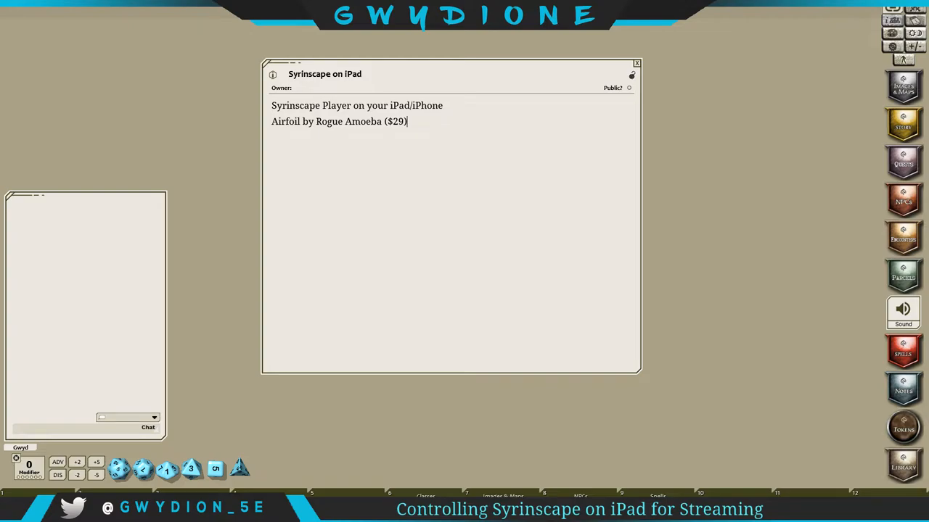
mouse_move(756, 93)
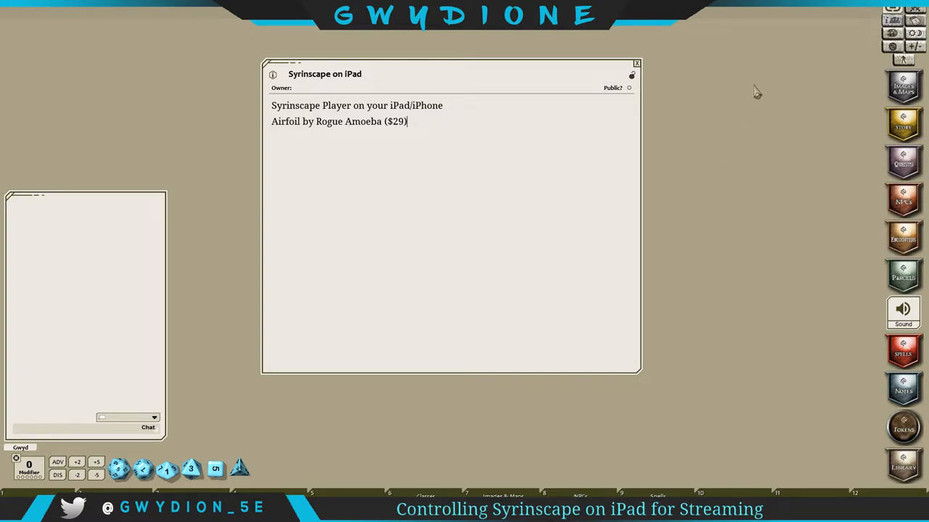
mouse_move(737, 122)
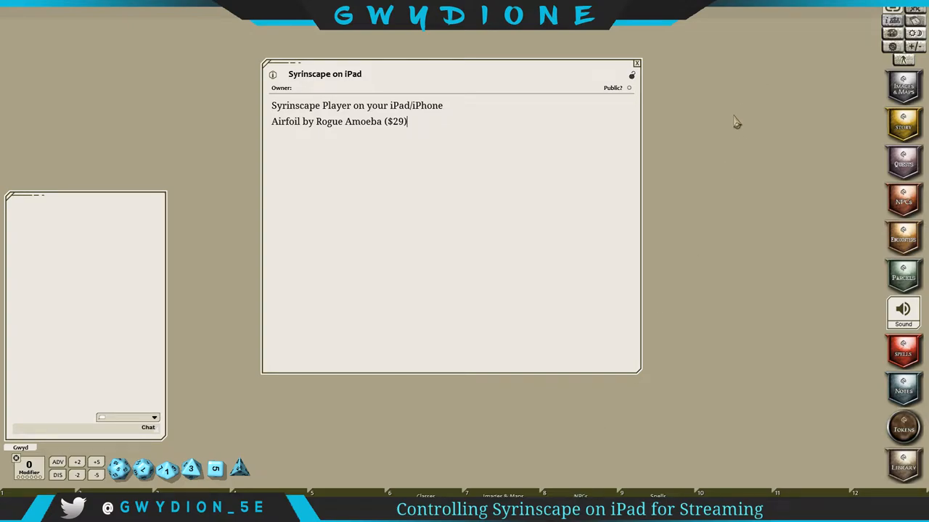
mouse_move(669, 171)
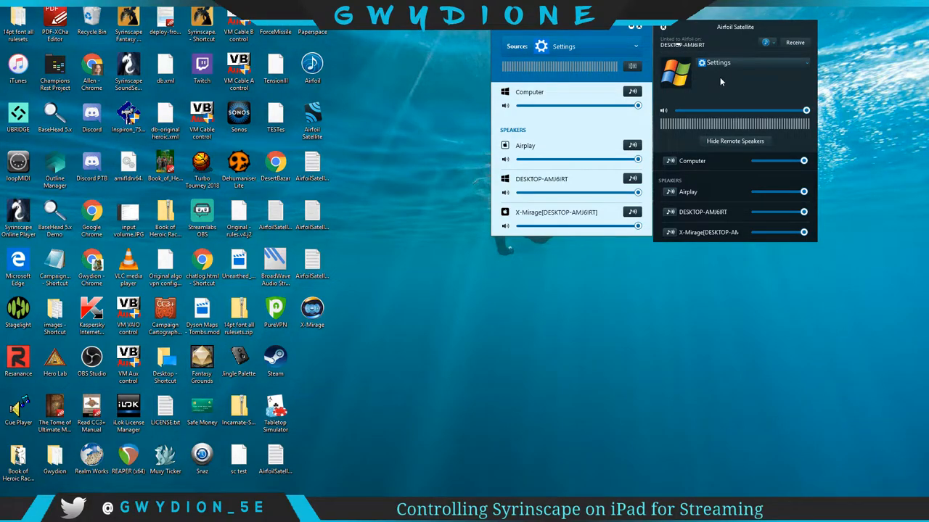
mouse_move(742, 29)
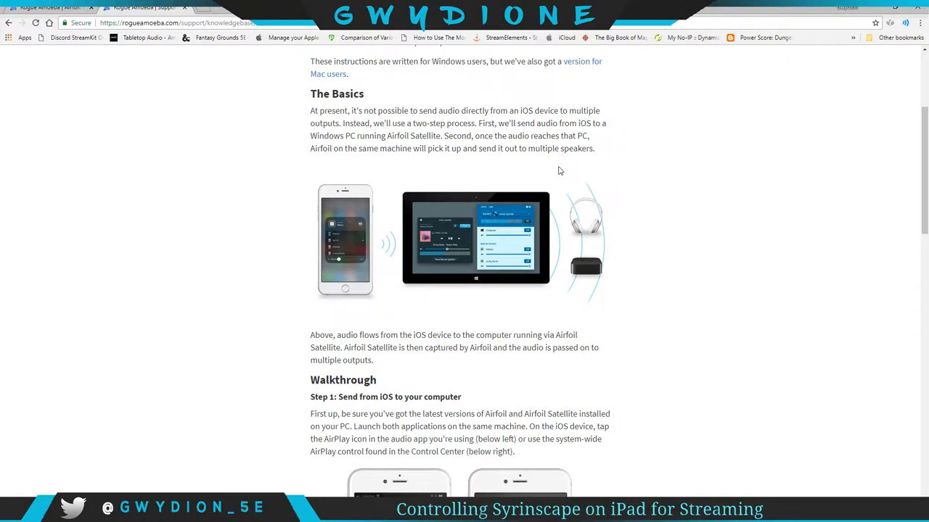
mouse_move(660, 210)
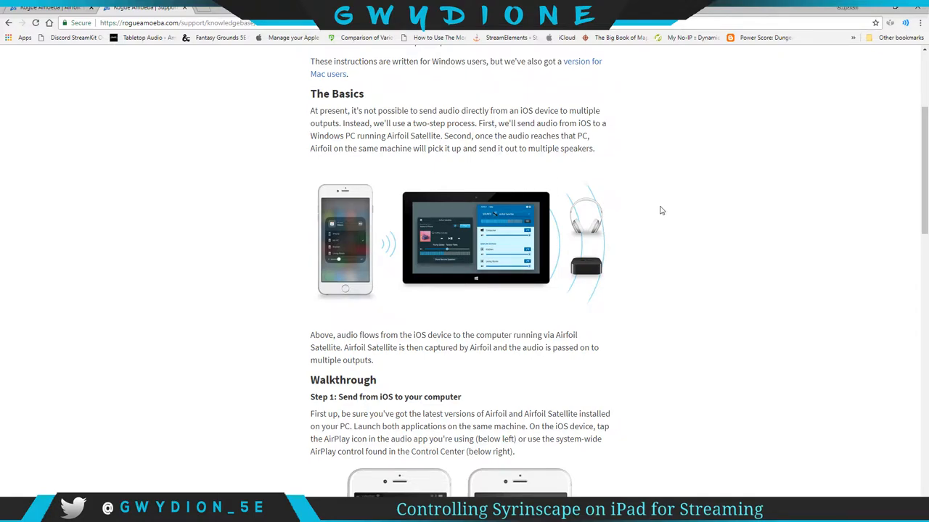
Scroll the knowledge base article to Walkthrough Step 1: Send from iOS to your computer
scroll(down, 3)
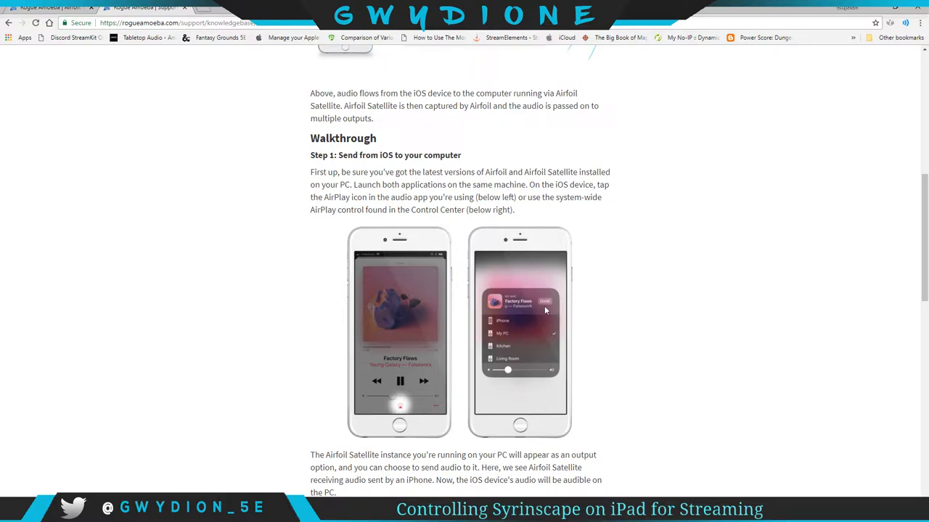
mouse_move(510, 345)
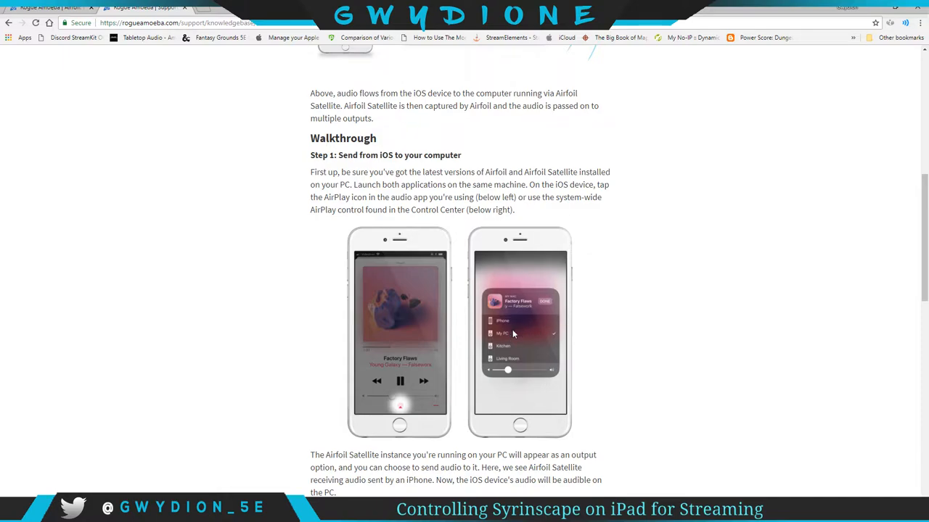
mouse_move(604, 324)
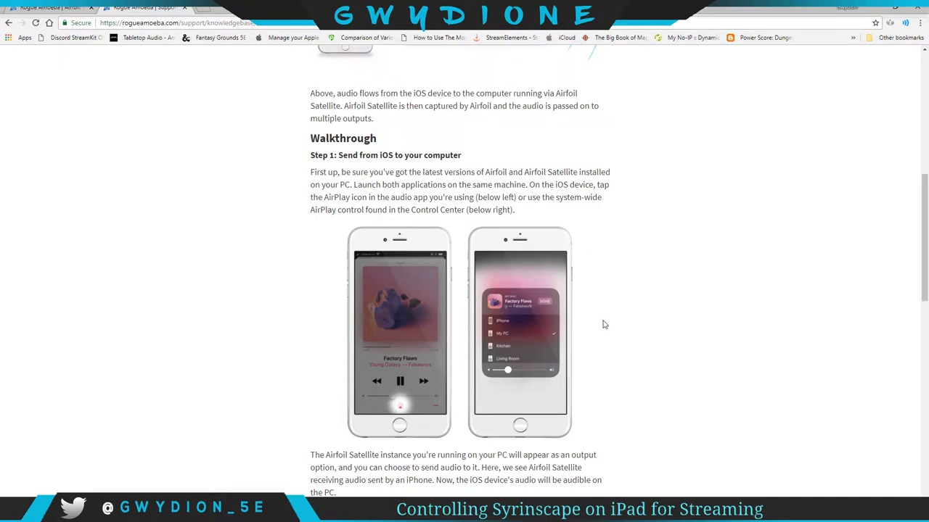
scroll(down, 3)
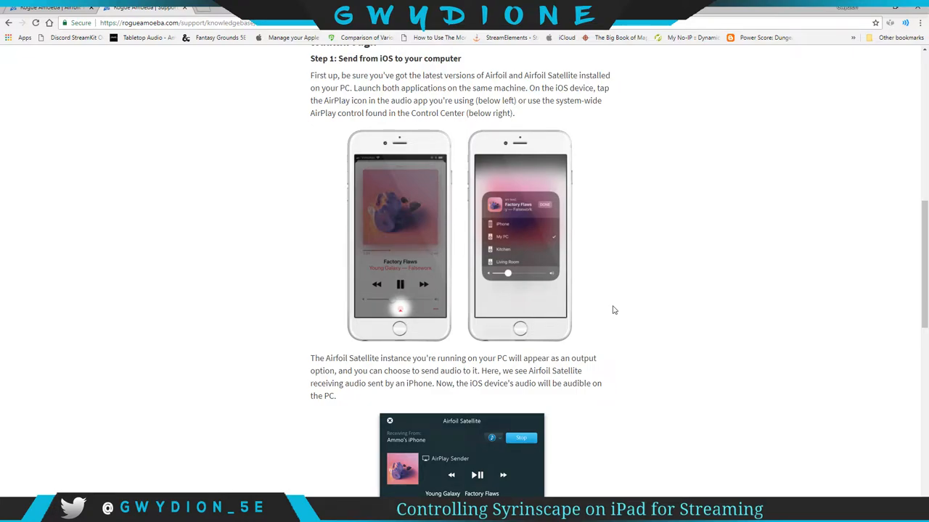
scroll(down, 3)
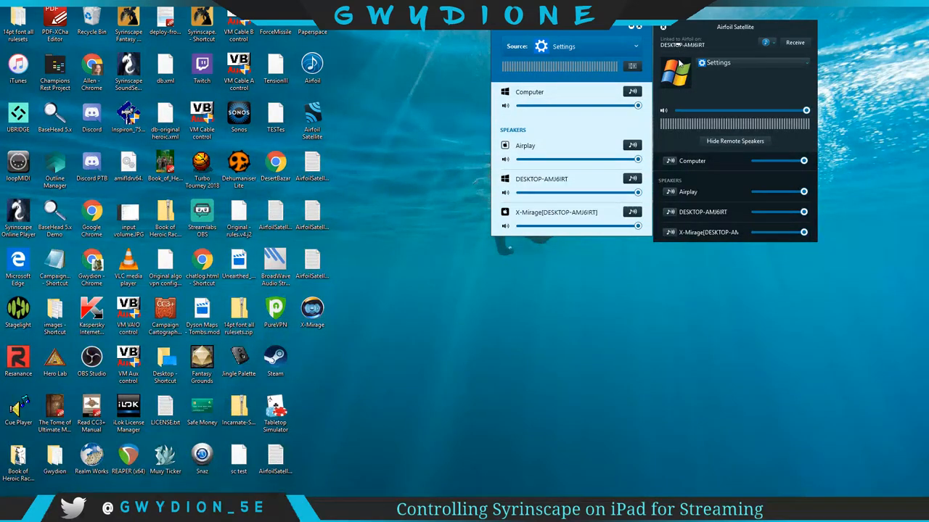
mouse_move(595, 39)
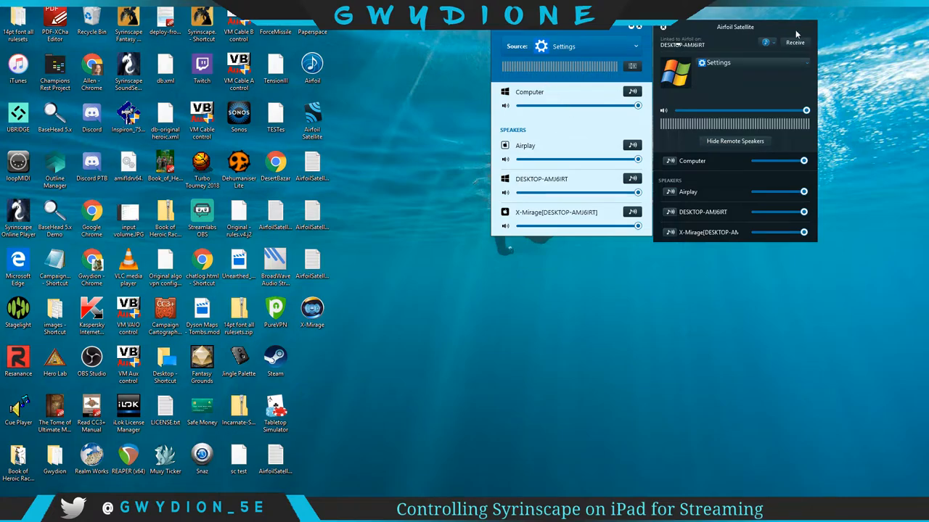
mouse_move(712, 107)
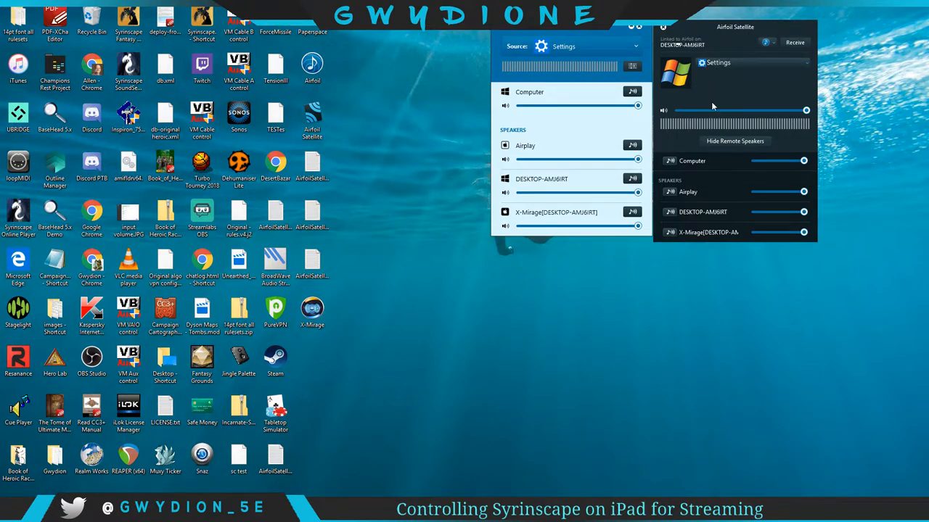
mouse_move(726, 51)
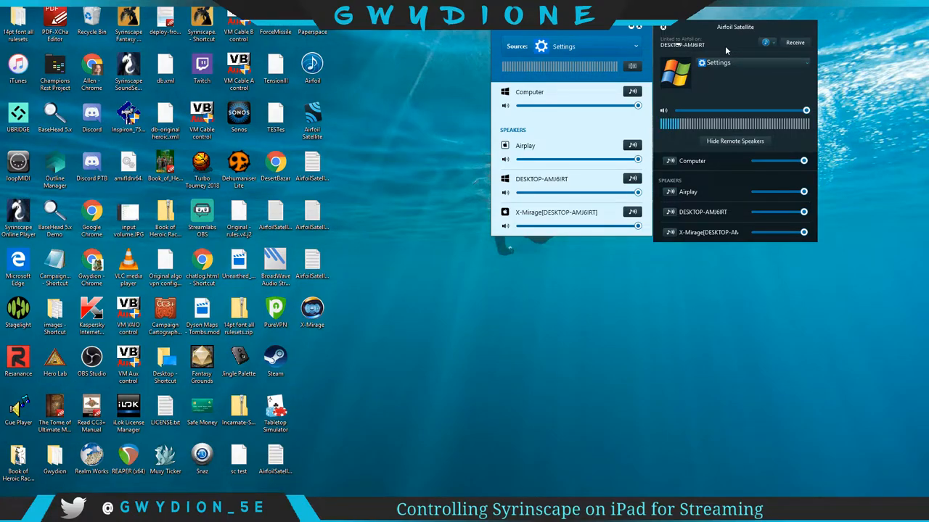
mouse_move(523, 375)
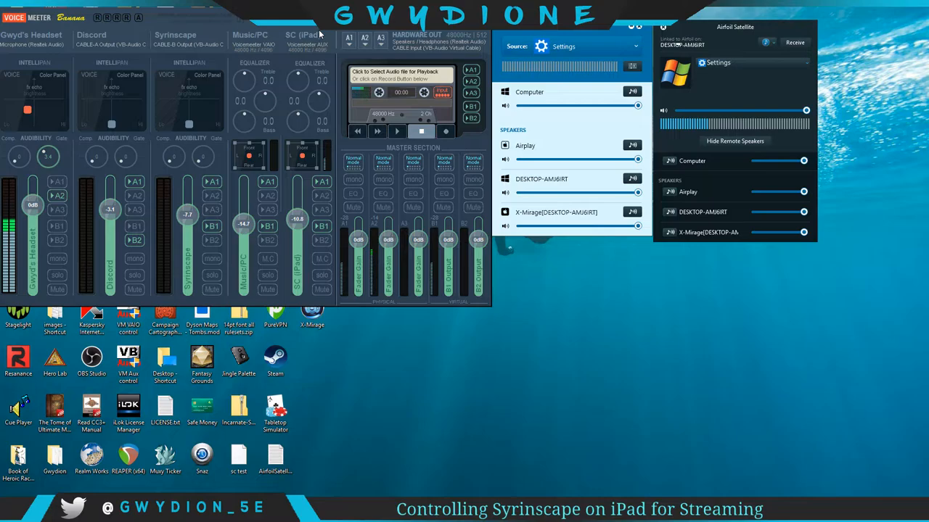
mouse_move(660, 347)
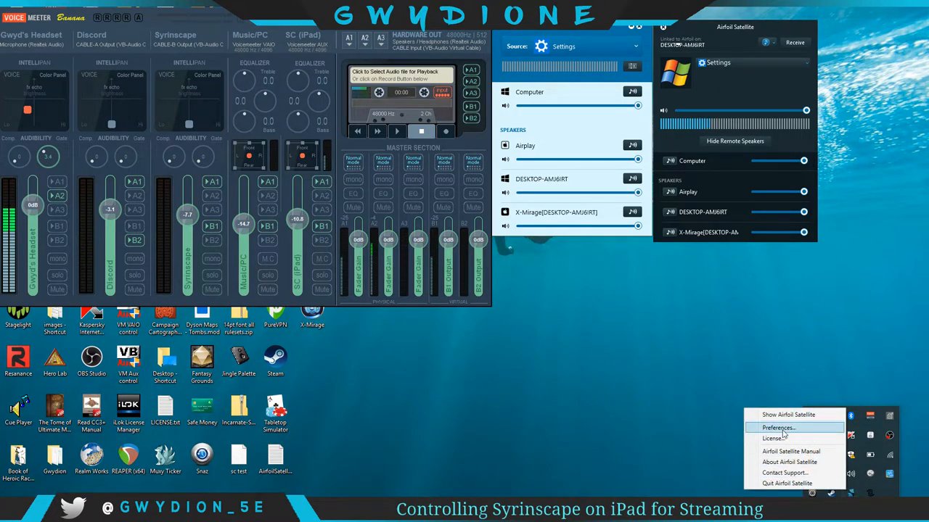
Open Airfoil Satellite preferences and route local audio through VoiceMeeter Aux Input
click(778, 427)
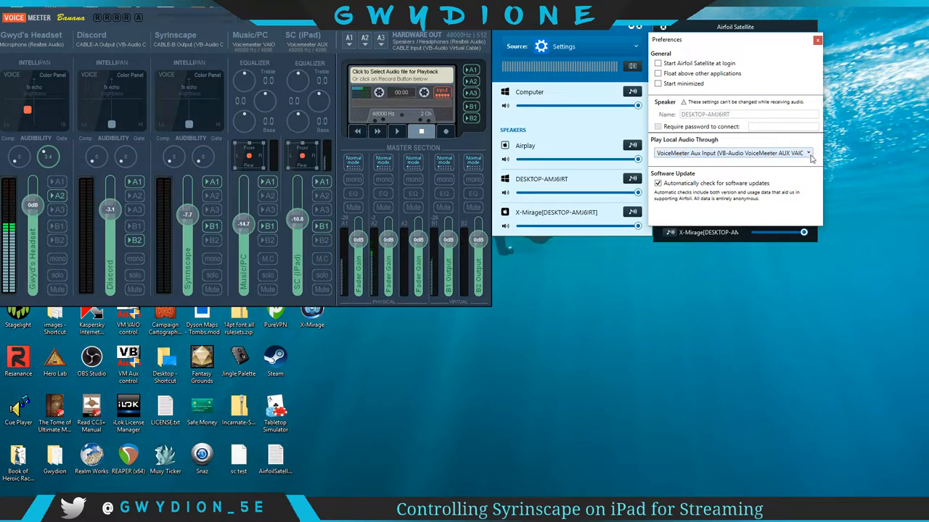
click(807, 153)
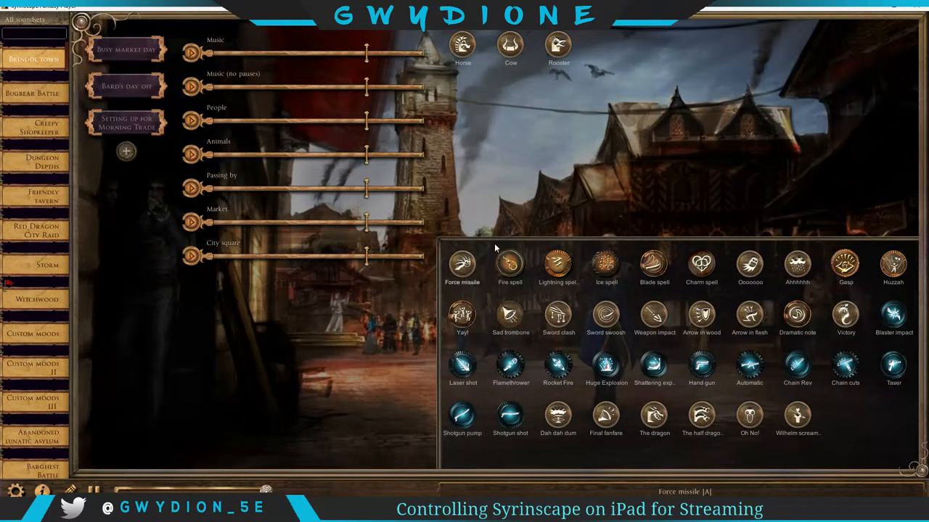
mouse_move(445, 253)
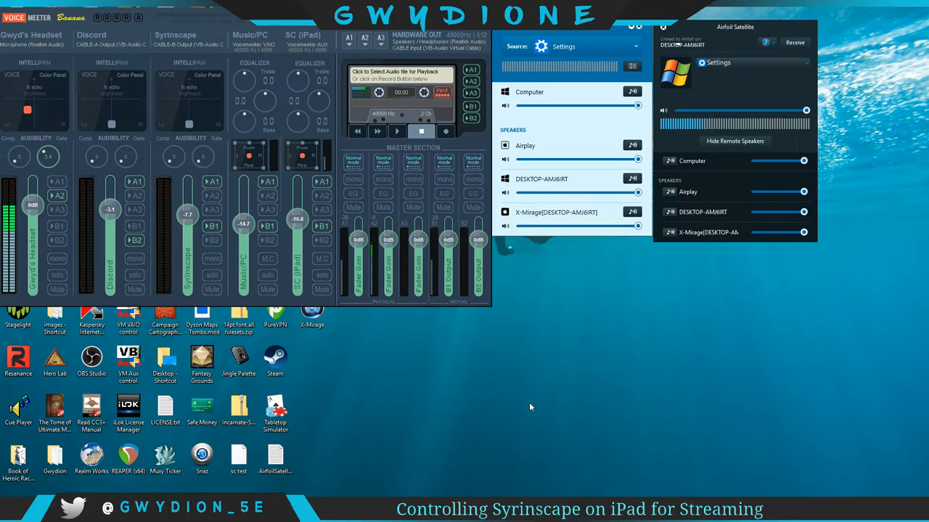
mouse_move(438, 343)
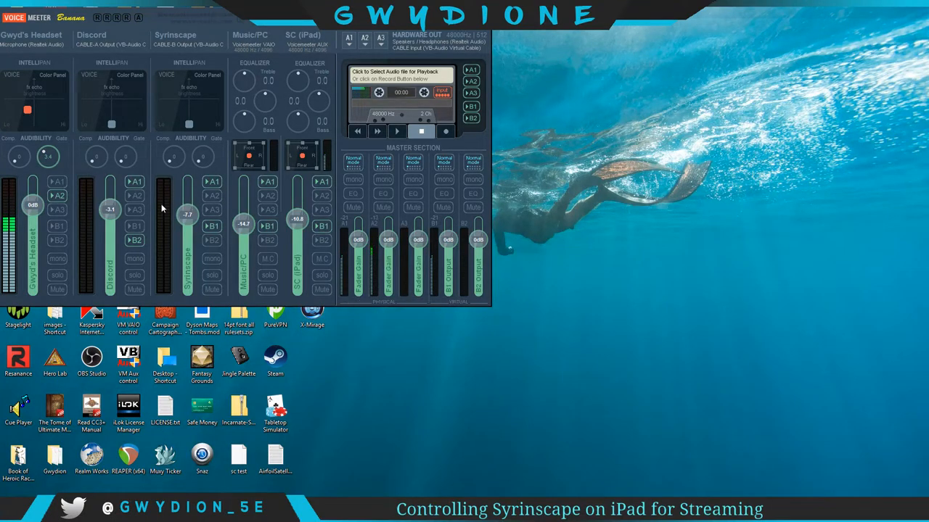
Lower the SC (iPad) strip fader from -10.8 dB to -19.4 dB
drag(298, 219, 297, 229)
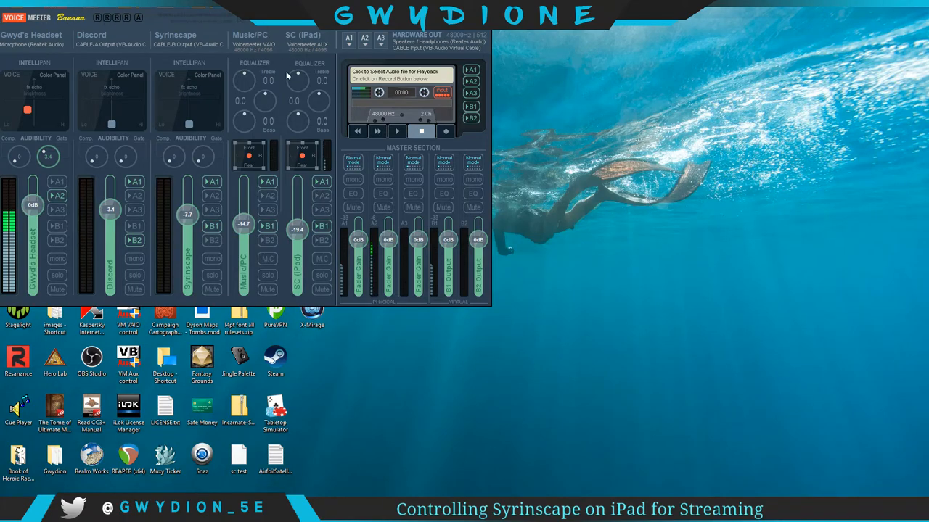
mouse_move(324, 69)
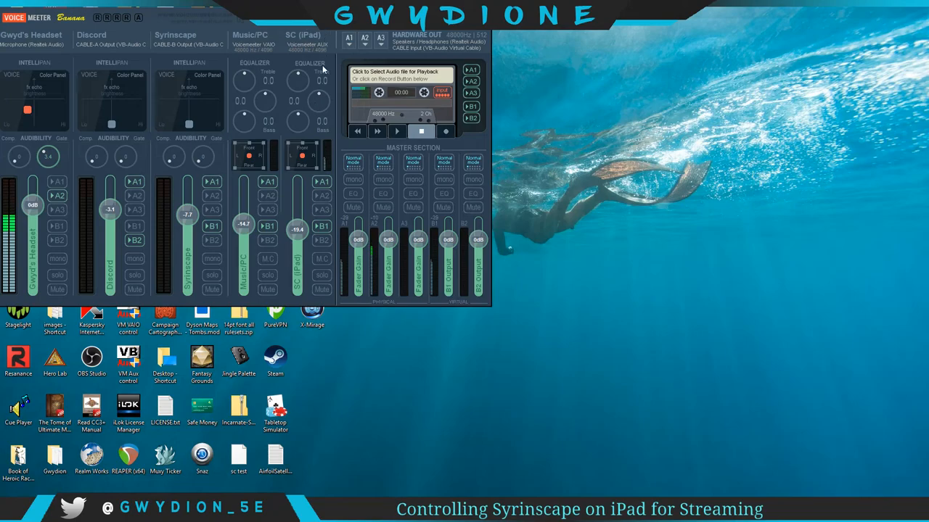